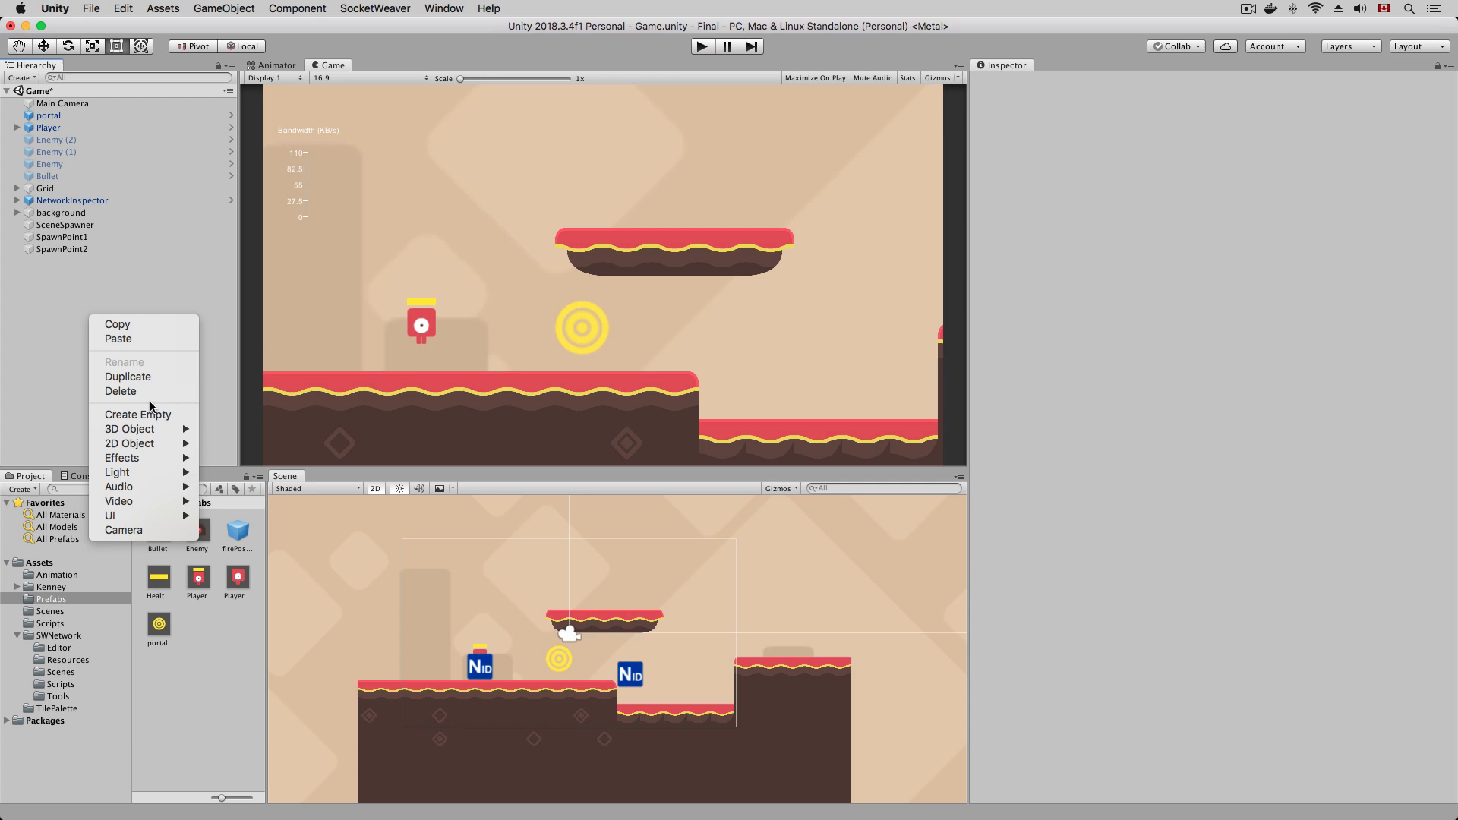
Step: Create an empty PortalDestination at X 4.39, Y -0.08 and assign it as the portal's Destination
{"action": "left_click", "coordinate": [138, 413]}
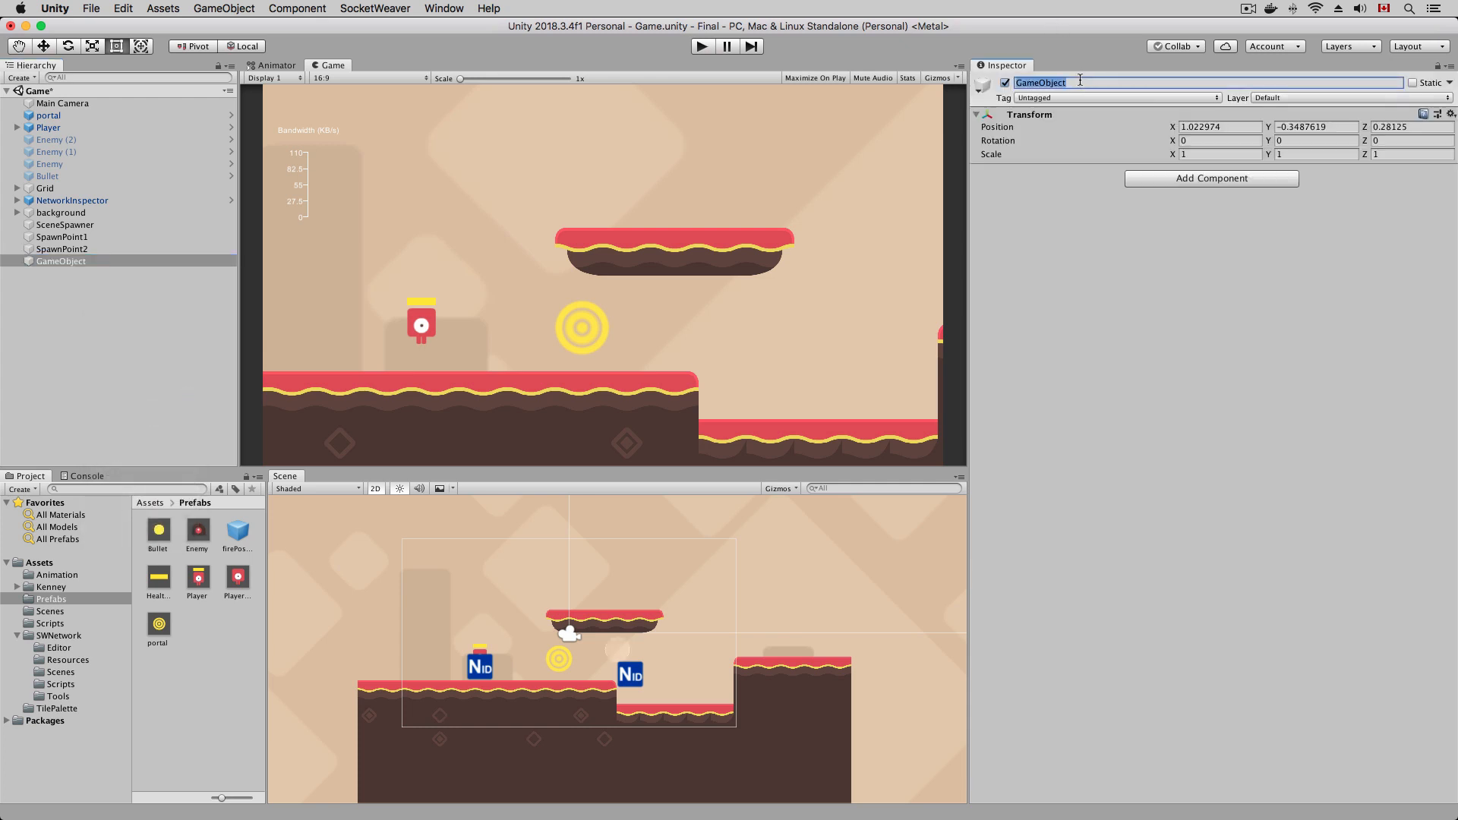
{"action": "type", "text": "PortalDestination"}
{"action": "left_click", "coordinate": [1220, 126]}
{"action": "type", "text": "4.39"}
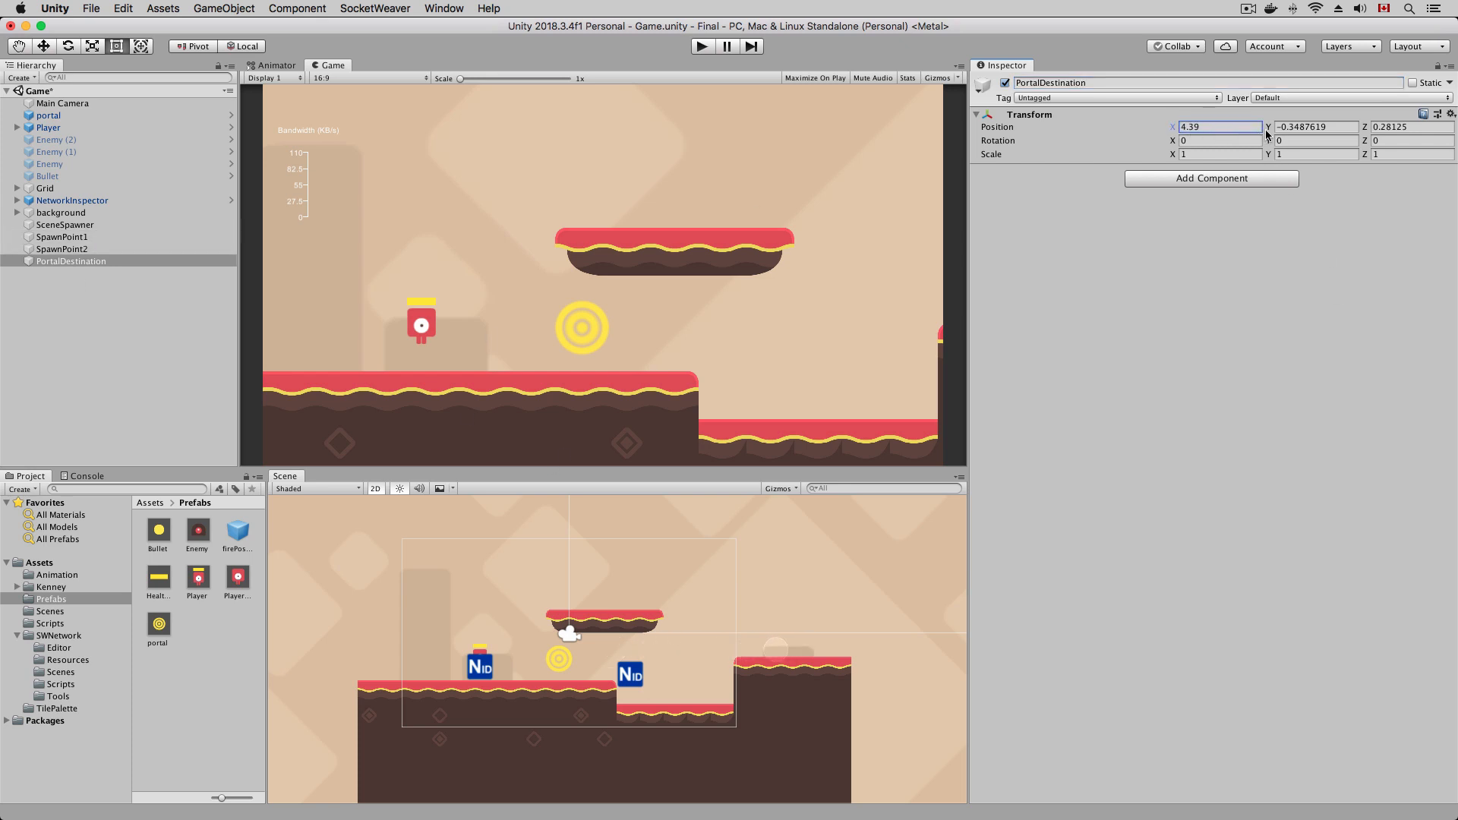
{"action": "type", "text": "-0.08"}
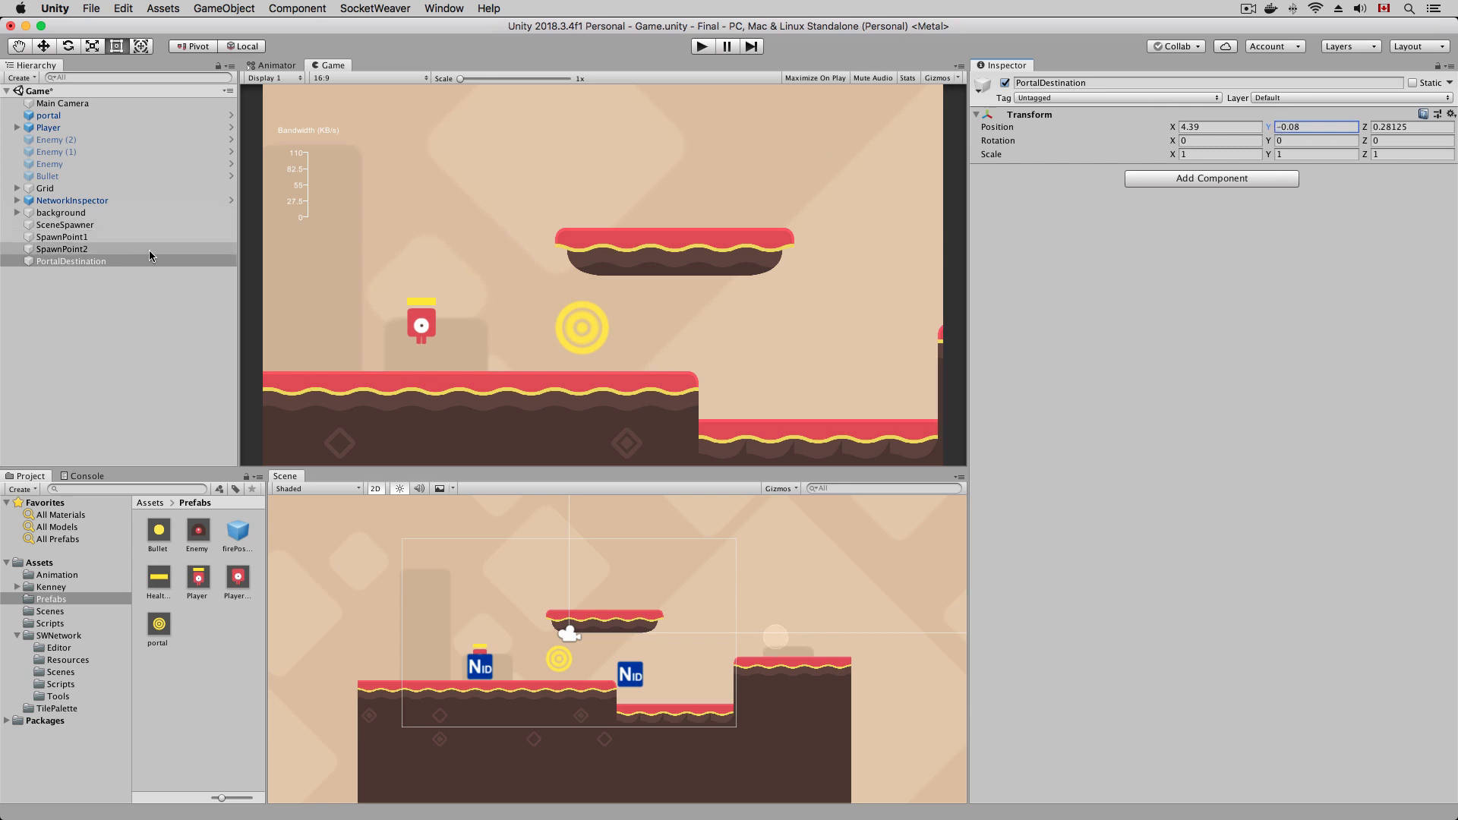
{"action": "mouse_move", "coordinate": [126, 258]}
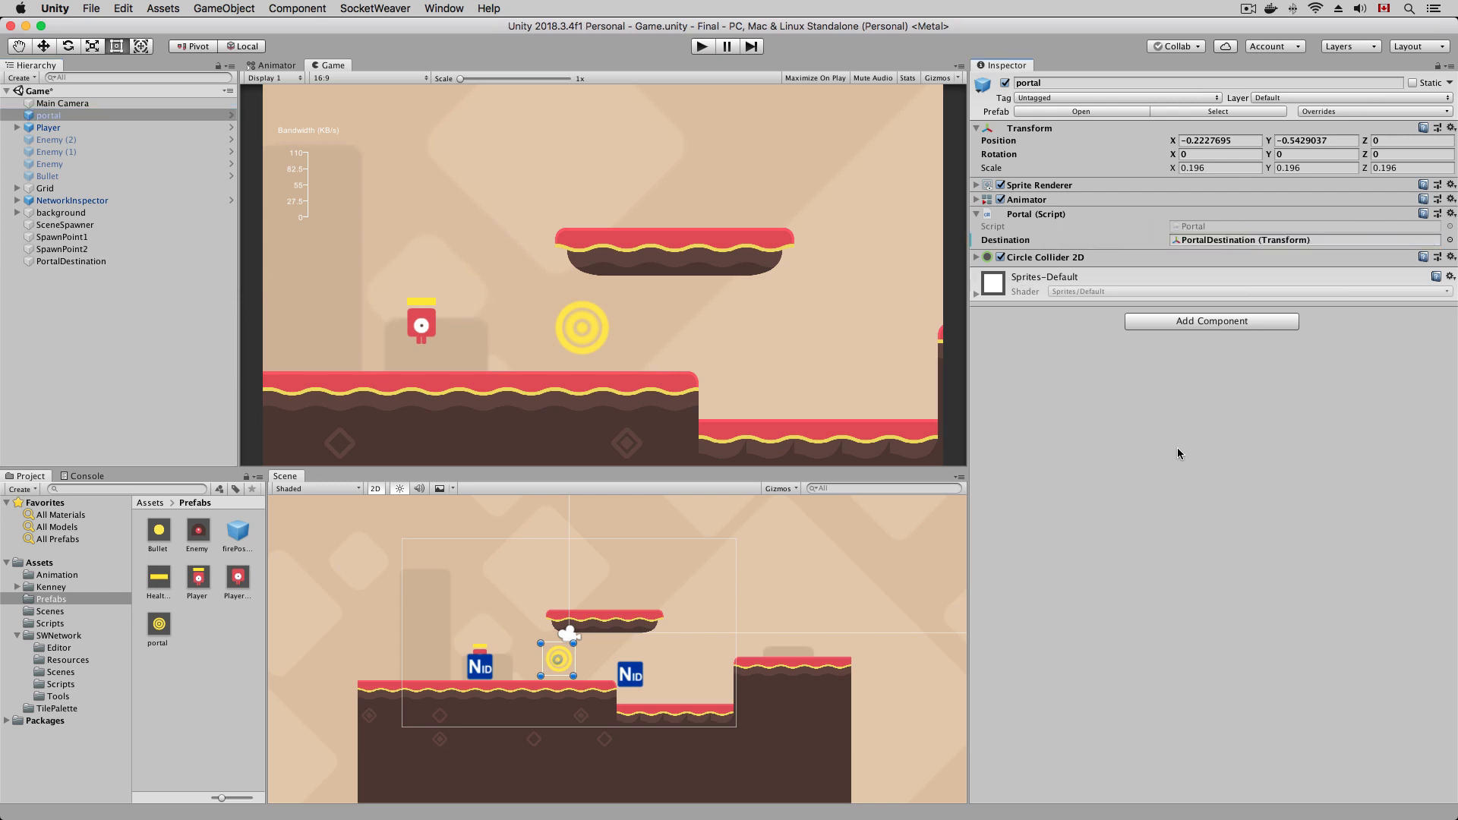
{"action": "left_click", "coordinate": [48, 128]}
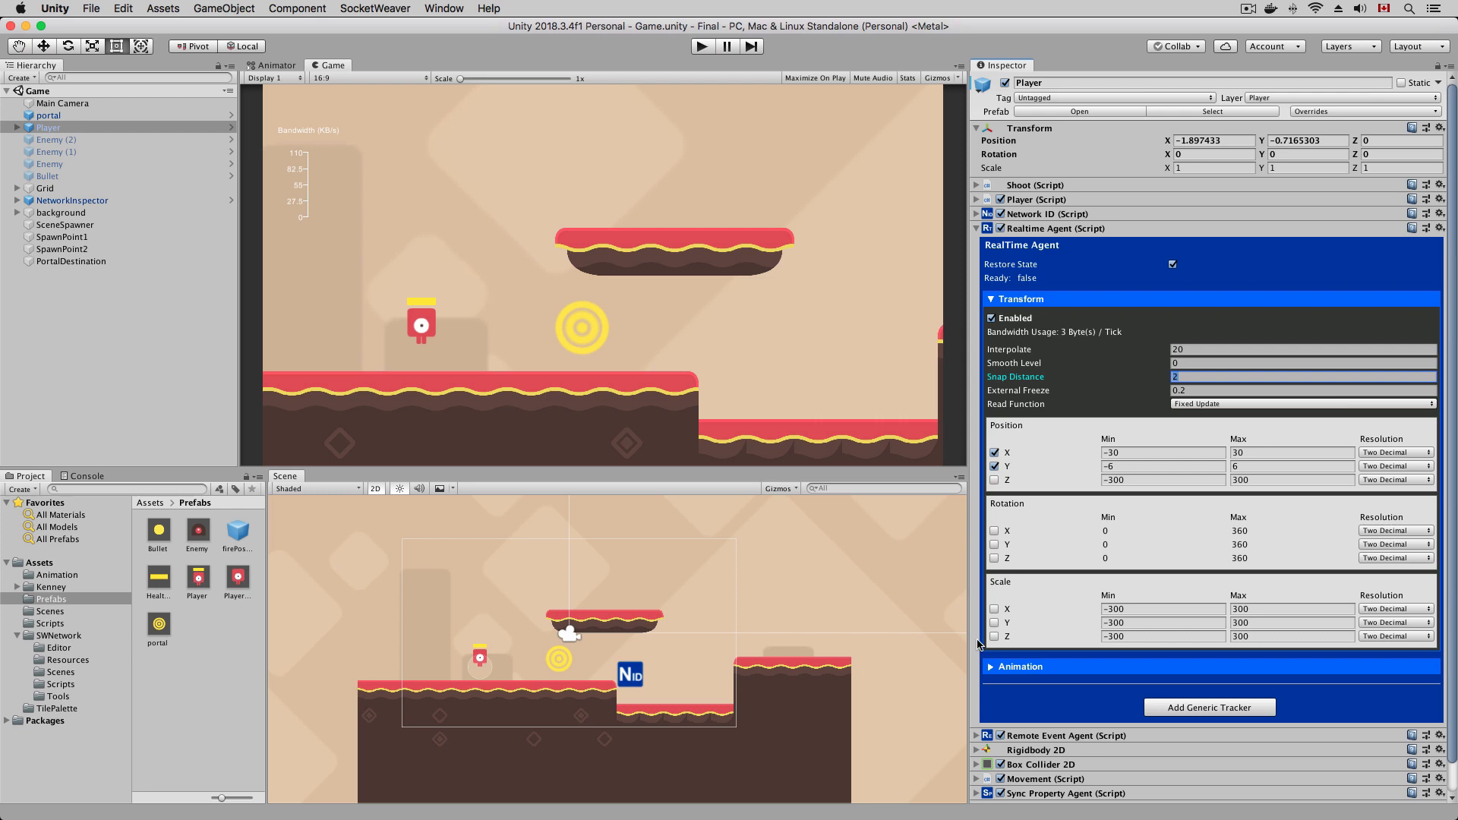
Step: Set the Player's Realtime Agent transform Snap Distance to 50
{"action": "type", "text": "50"}
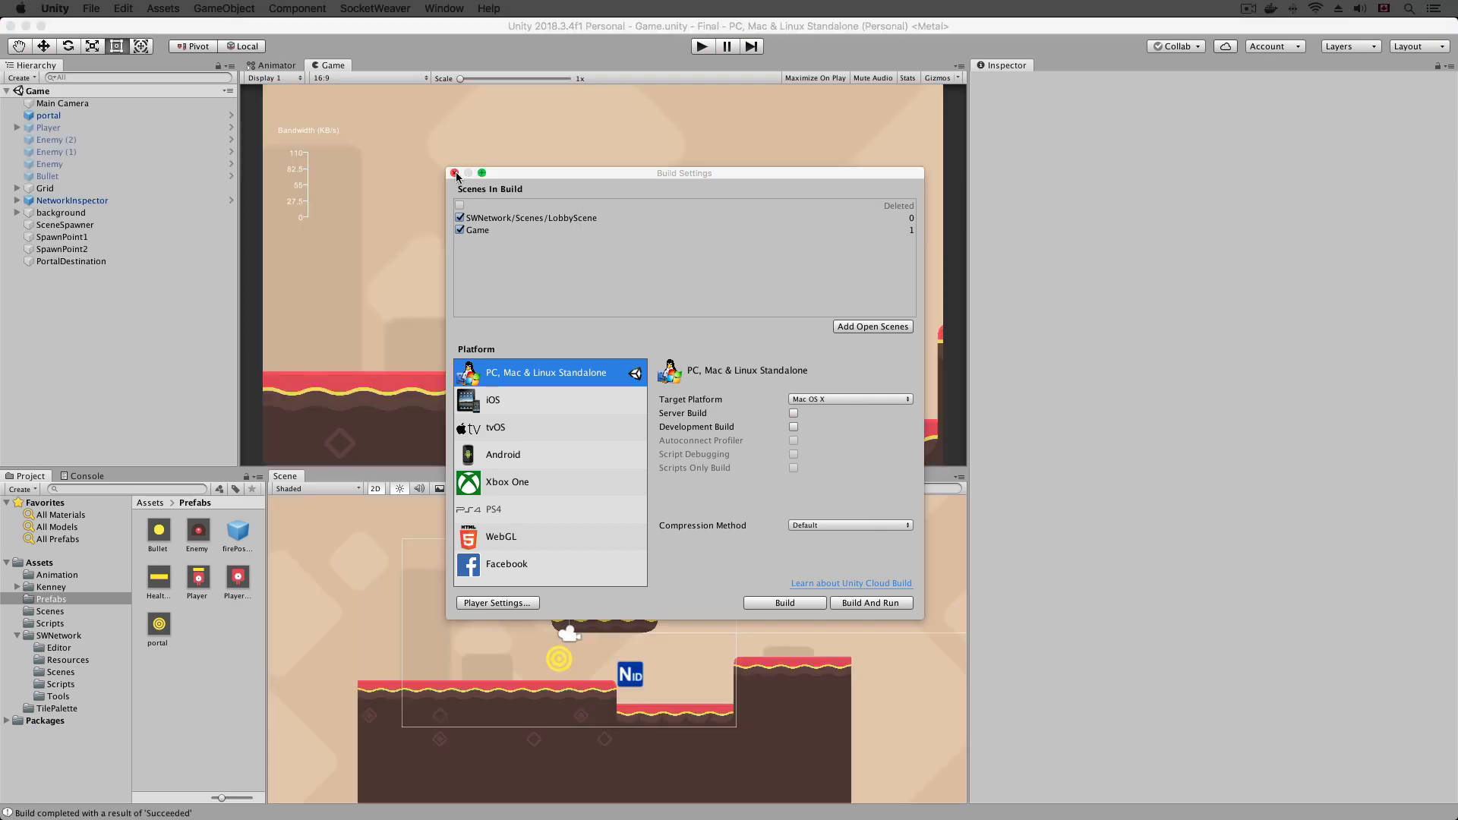
Step: Close the Build Settings window after the successful rebuild
{"action": "left_click", "coordinate": [456, 174]}
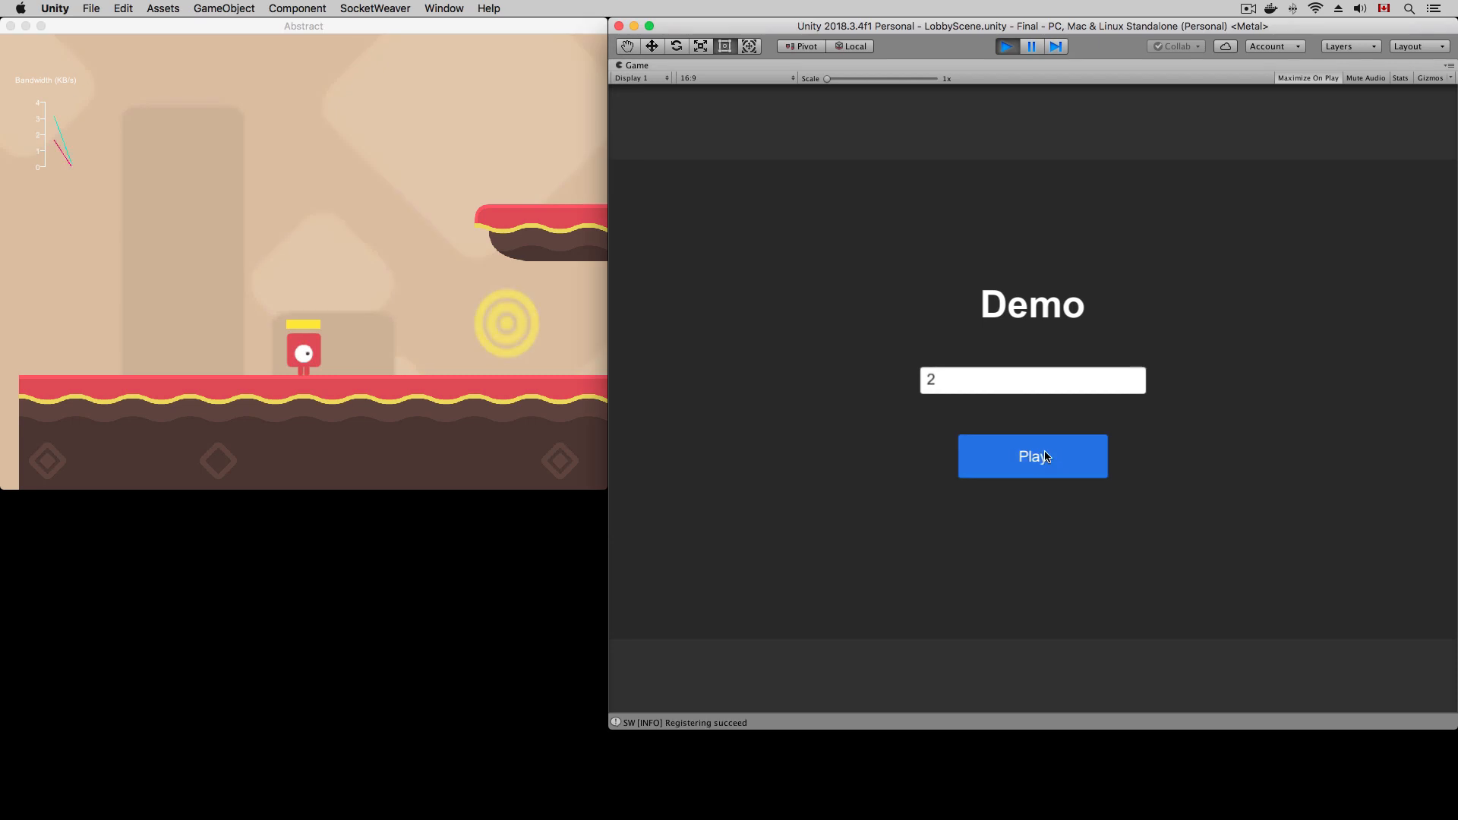
Step: Join the game from the editor lobby to test alongside the standalone build
{"action": "left_click", "coordinate": [1032, 456]}
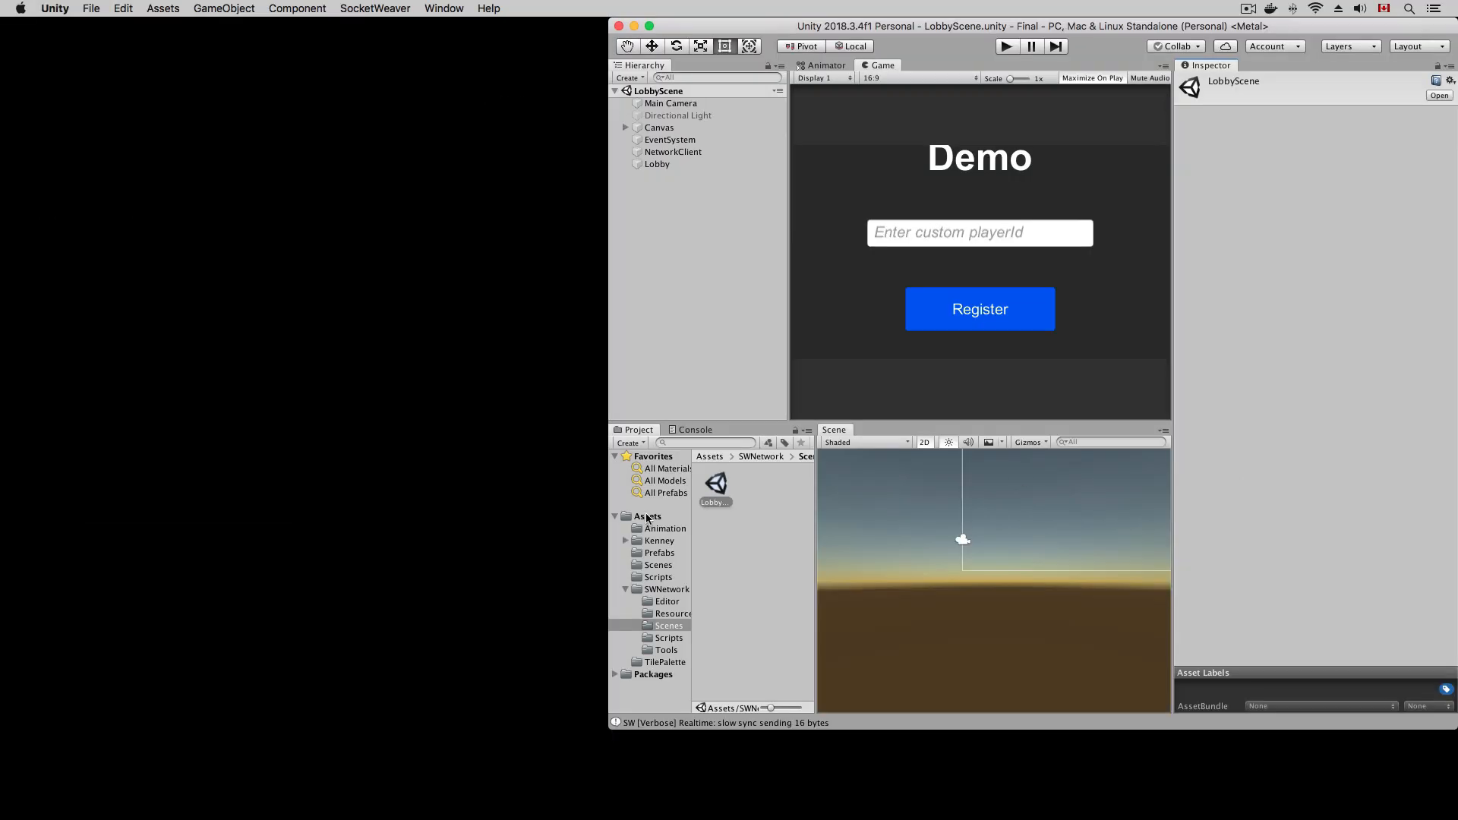
Step: Reopen the Game scene, replace the Abstract build, launch it and join the match from the editor lobby
{"action": "double_click", "coordinate": [787, 483]}
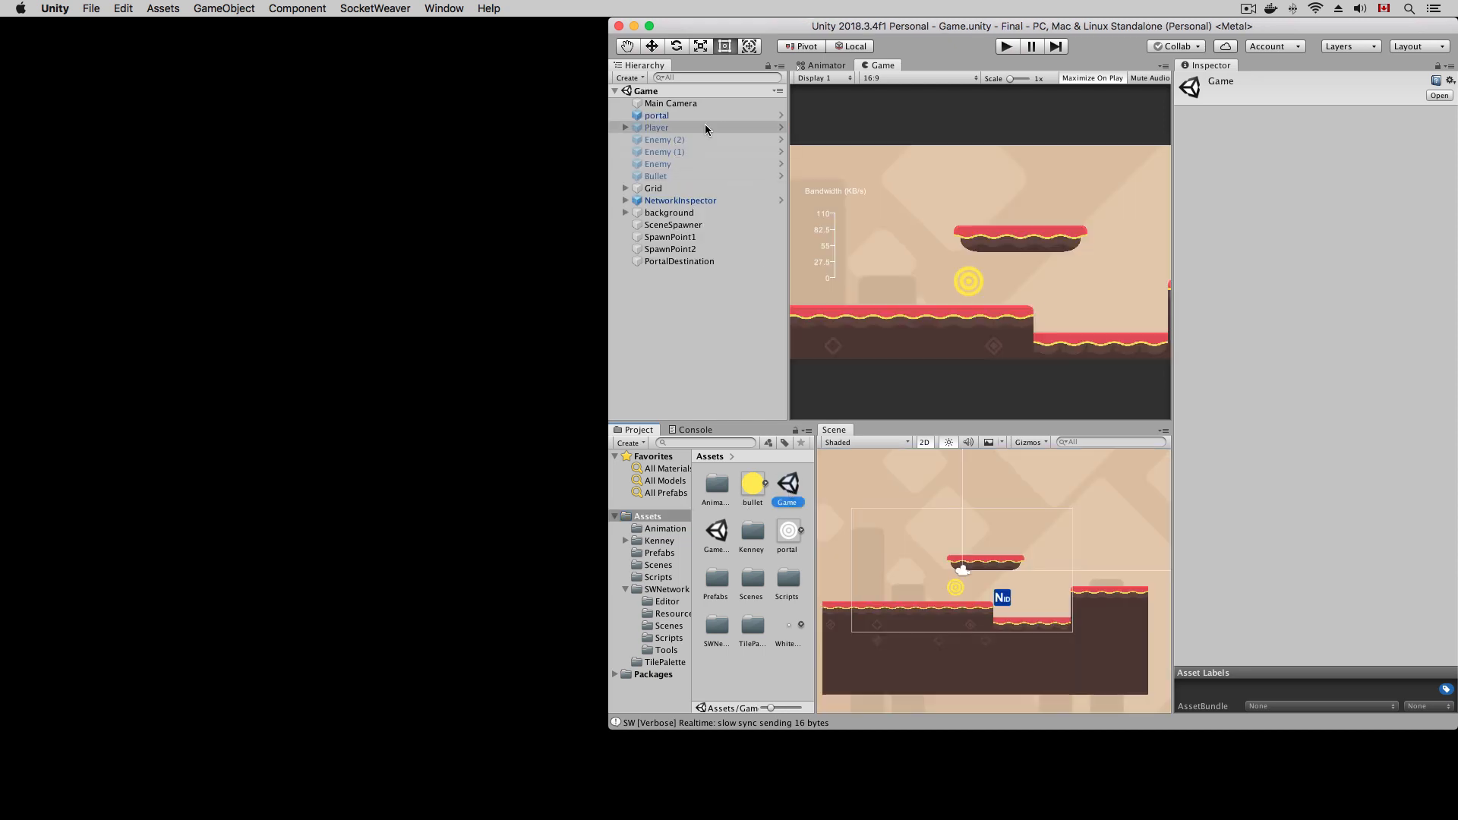
{"action": "left_click", "coordinate": [656, 128]}
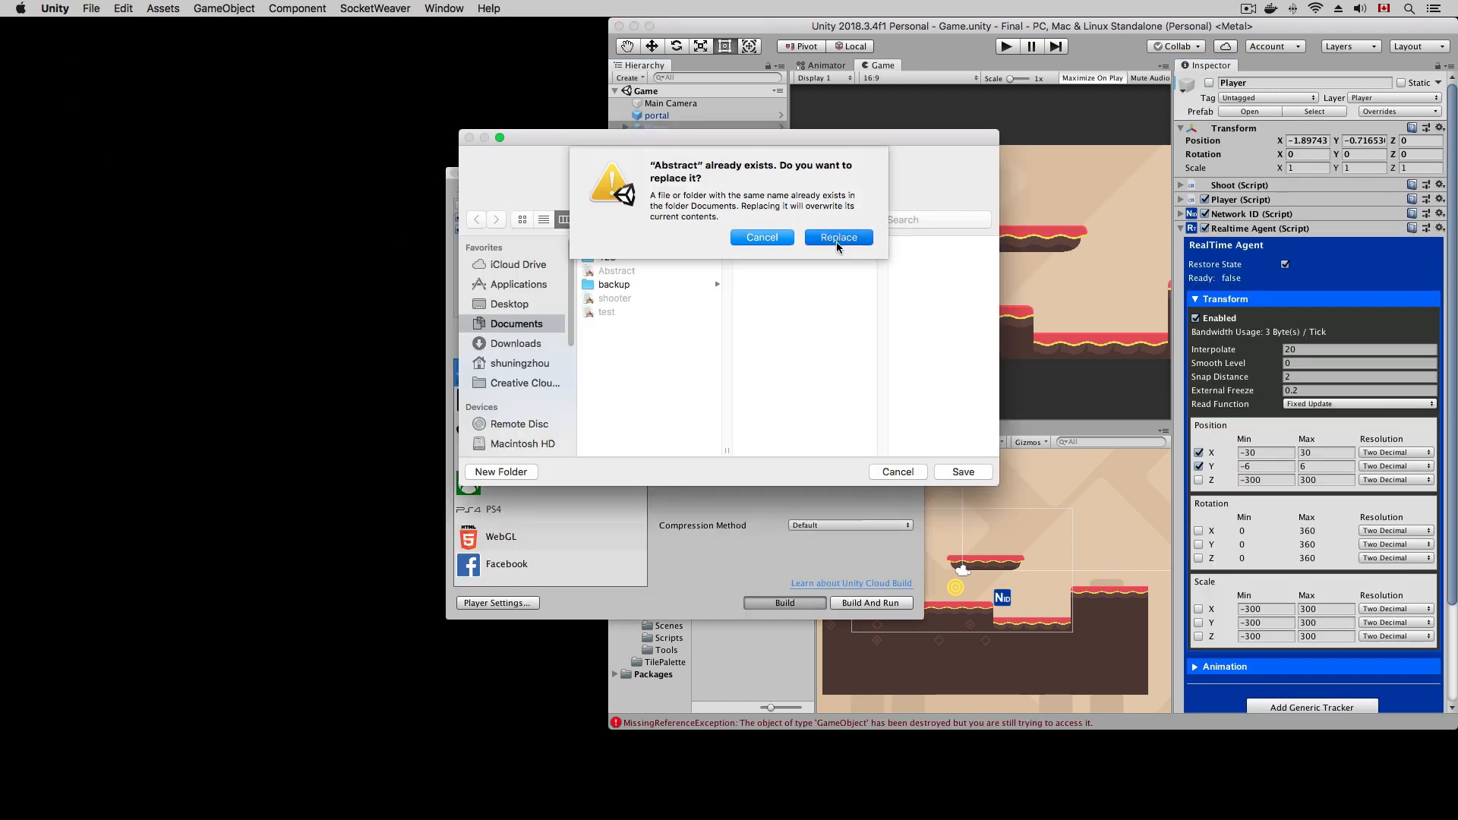
{"action": "left_click", "coordinate": [837, 237]}
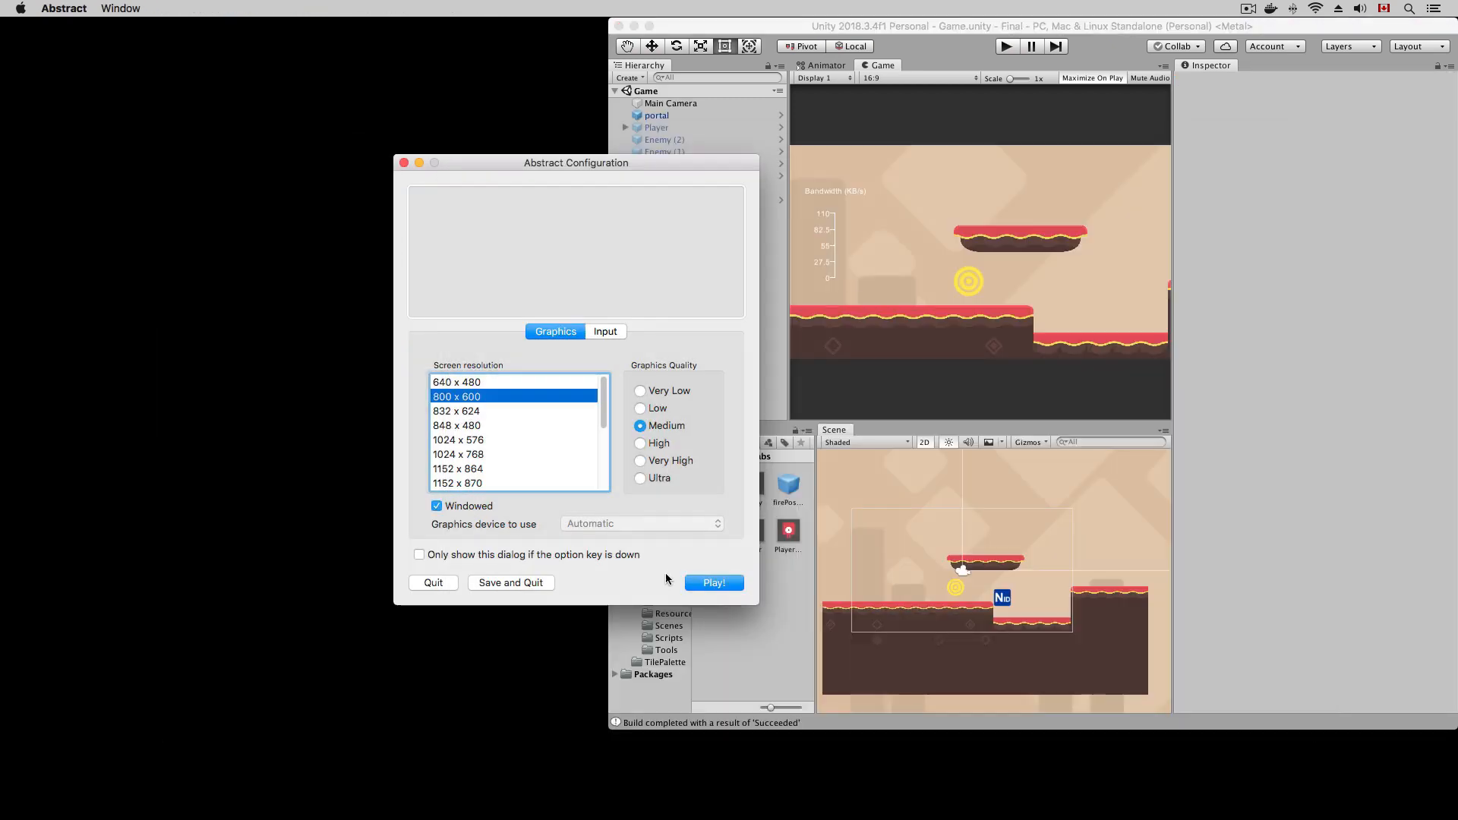
{"action": "left_click", "coordinate": [714, 584]}
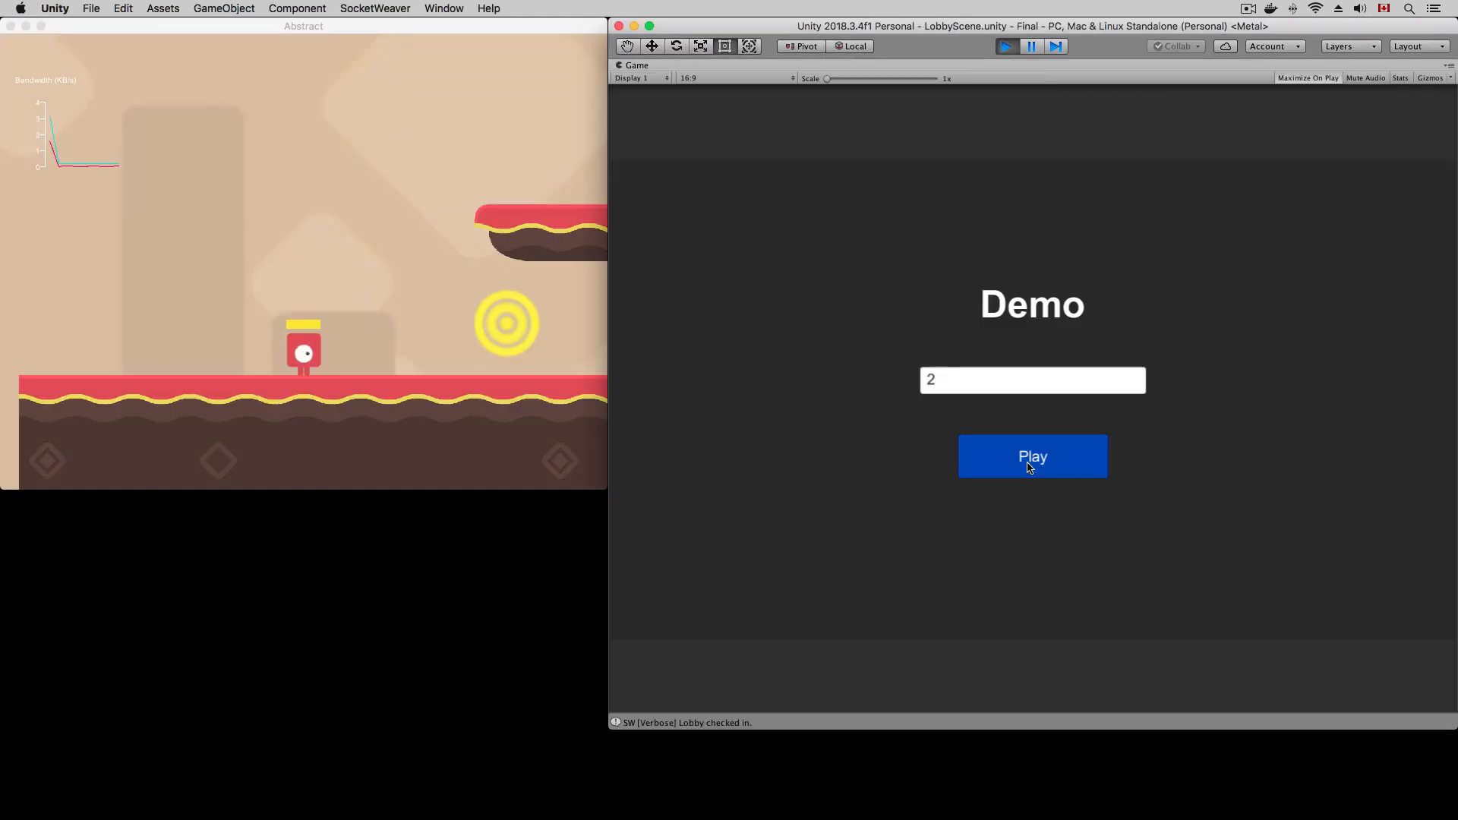
{"action": "left_click", "coordinate": [1032, 455]}
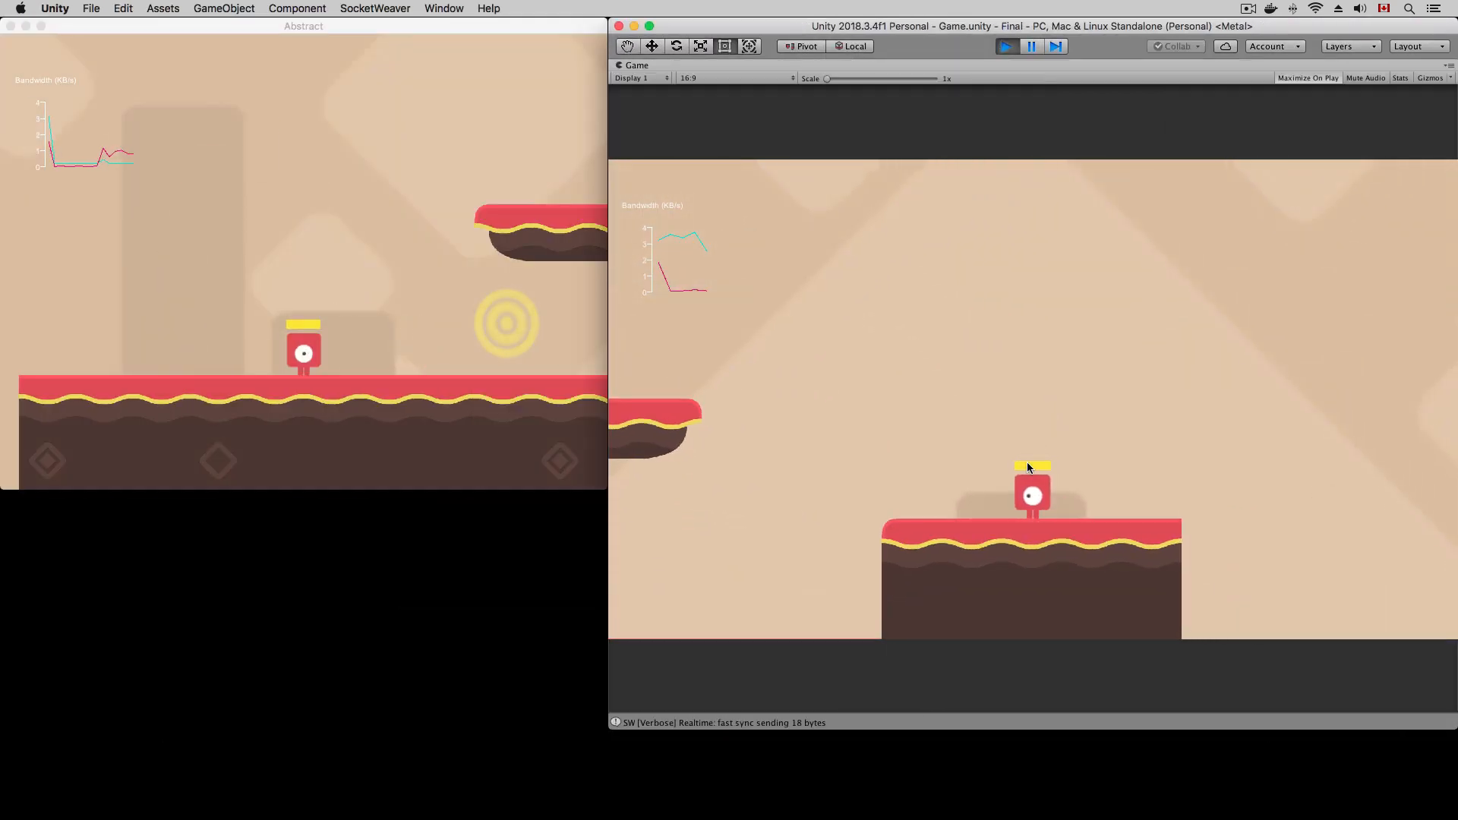